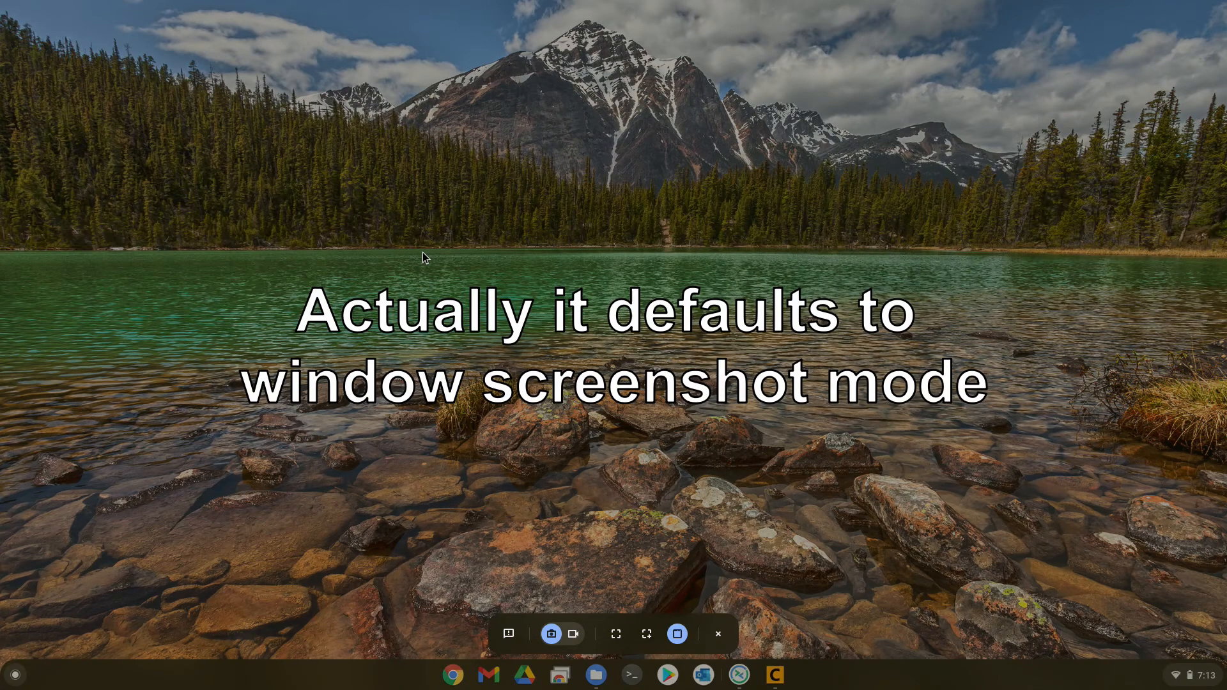
- Close the screen capture toolbar and view the recording and three screenshots in Downloads
click(574, 634)
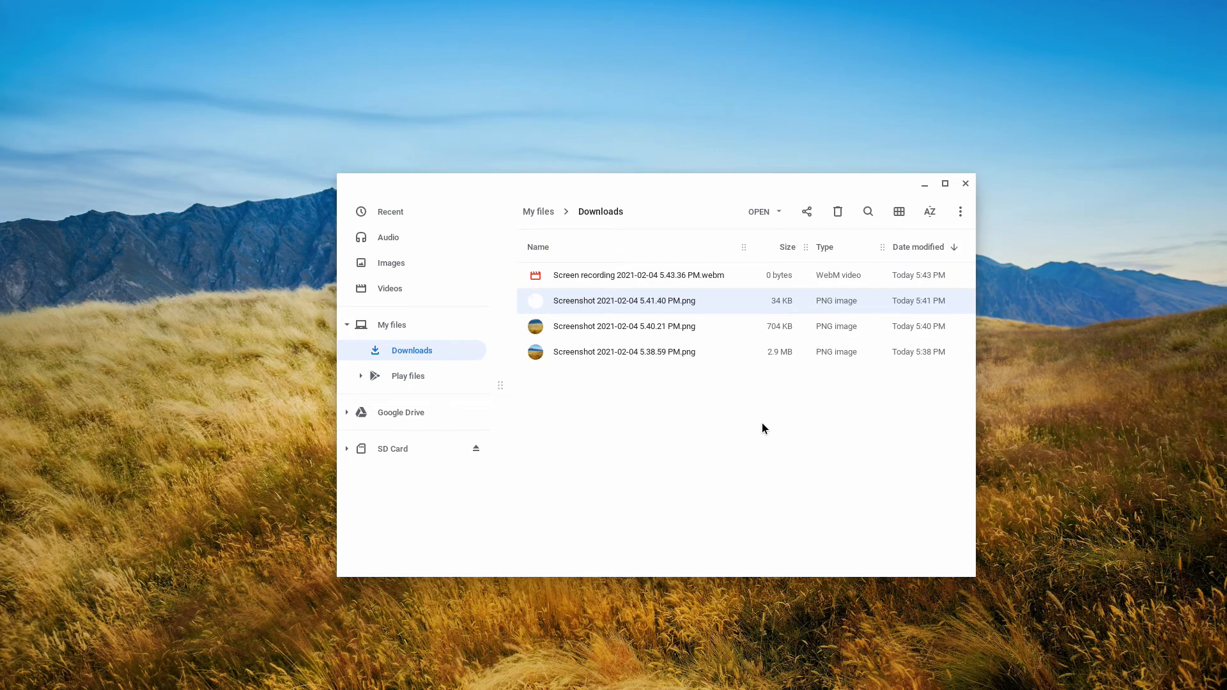
mouse_move(721, 674)
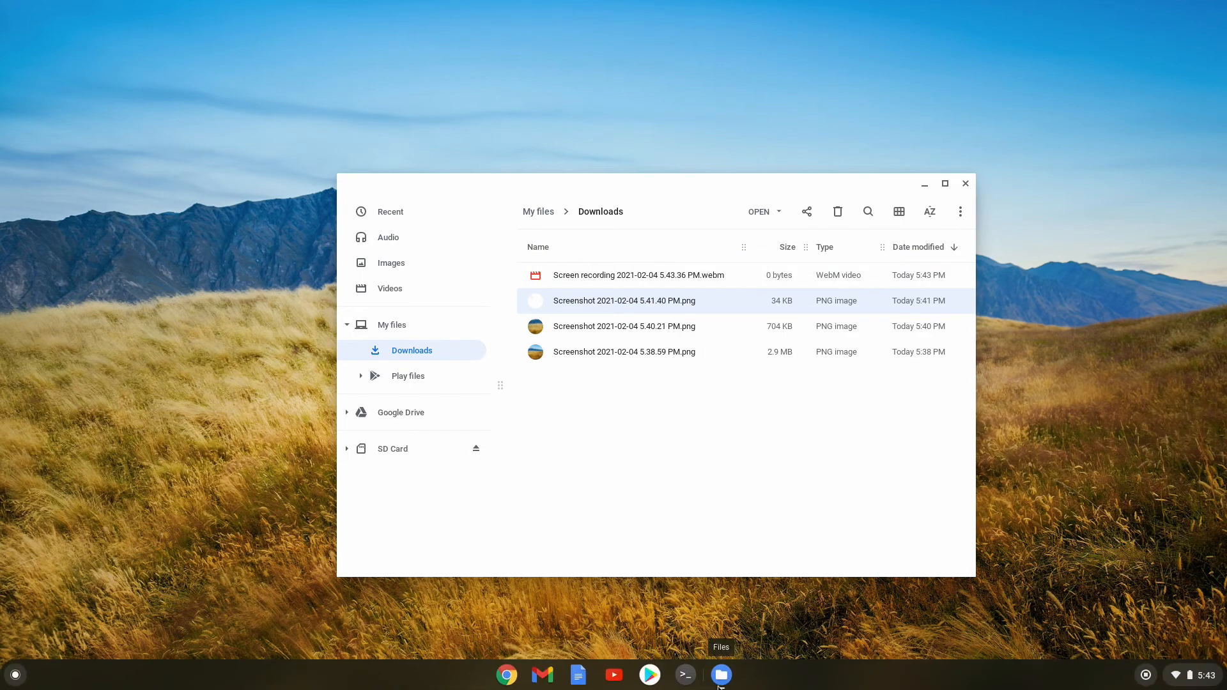
click(613, 675)
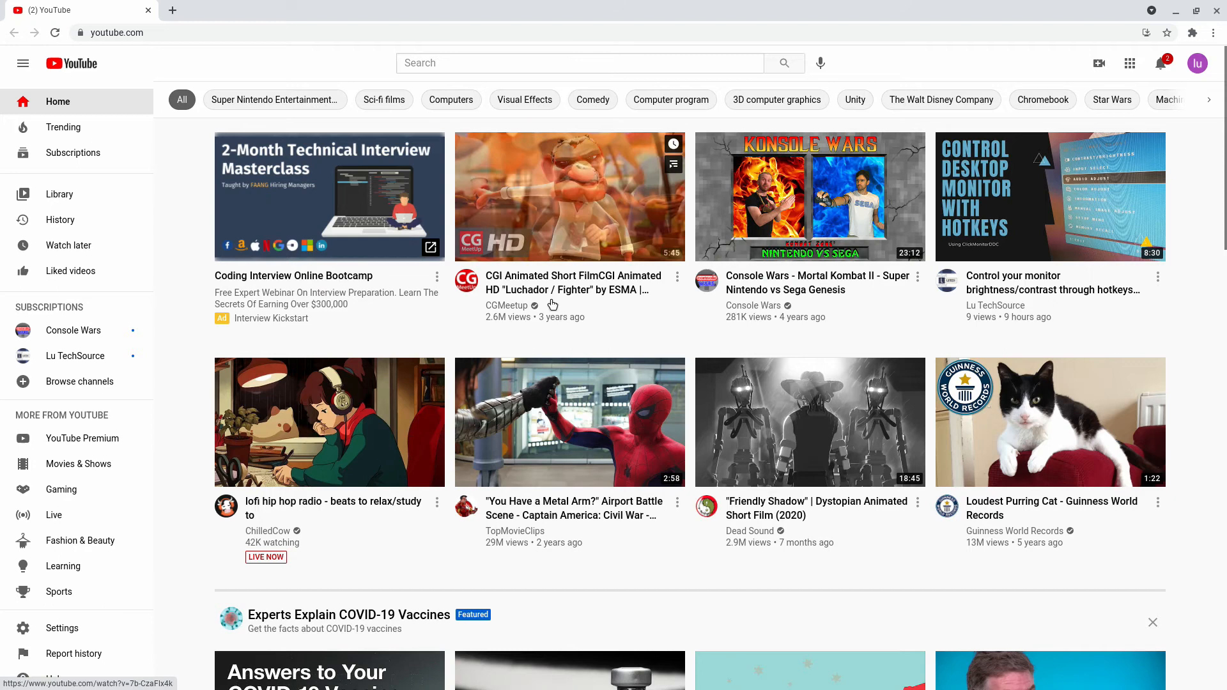
- Open the CGI Animated Short Film video from the YouTube home page
click(569, 196)
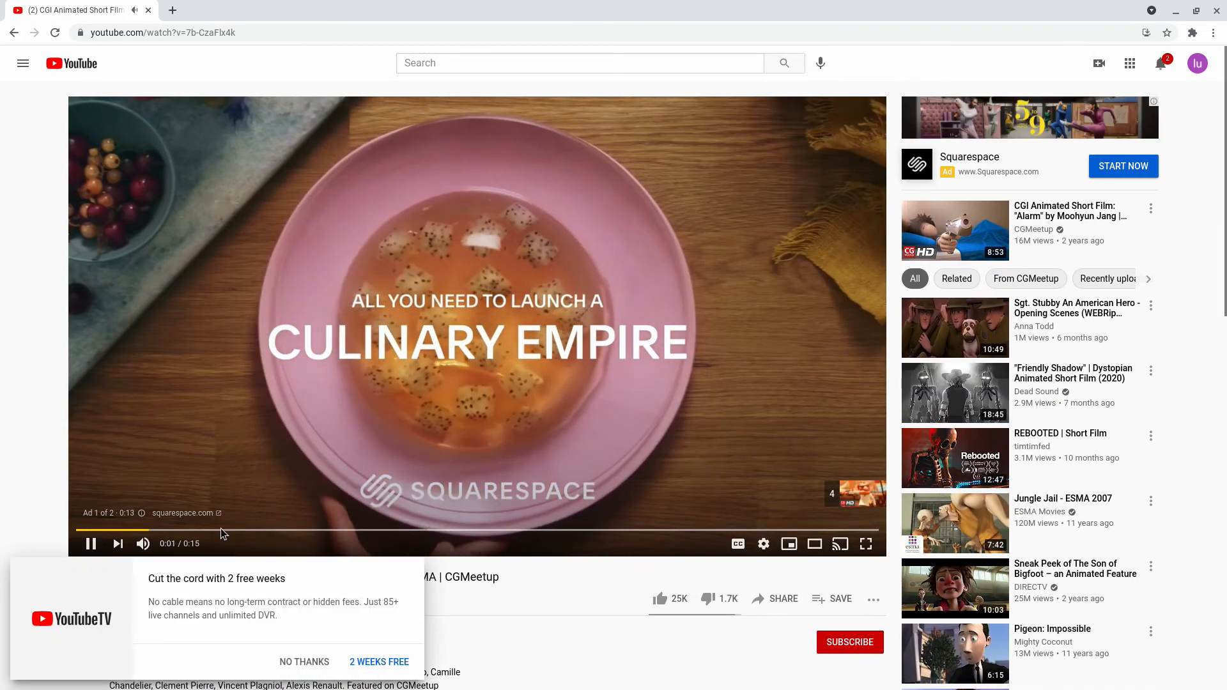
mouse_move(675, 540)
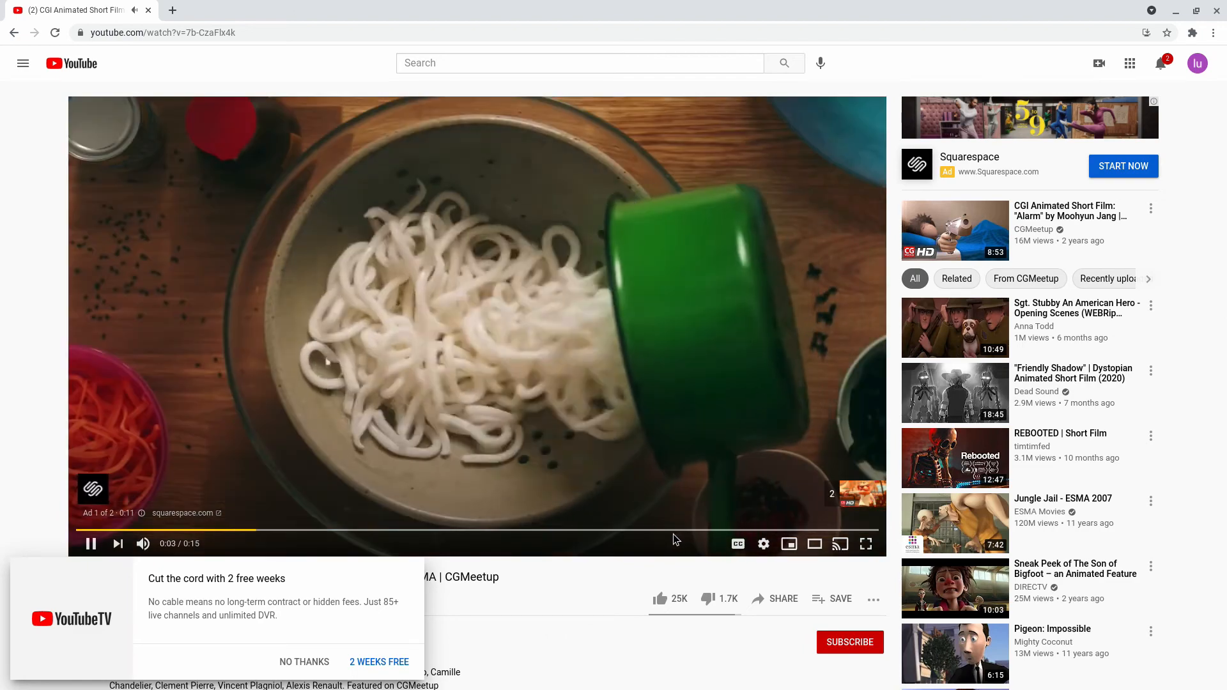